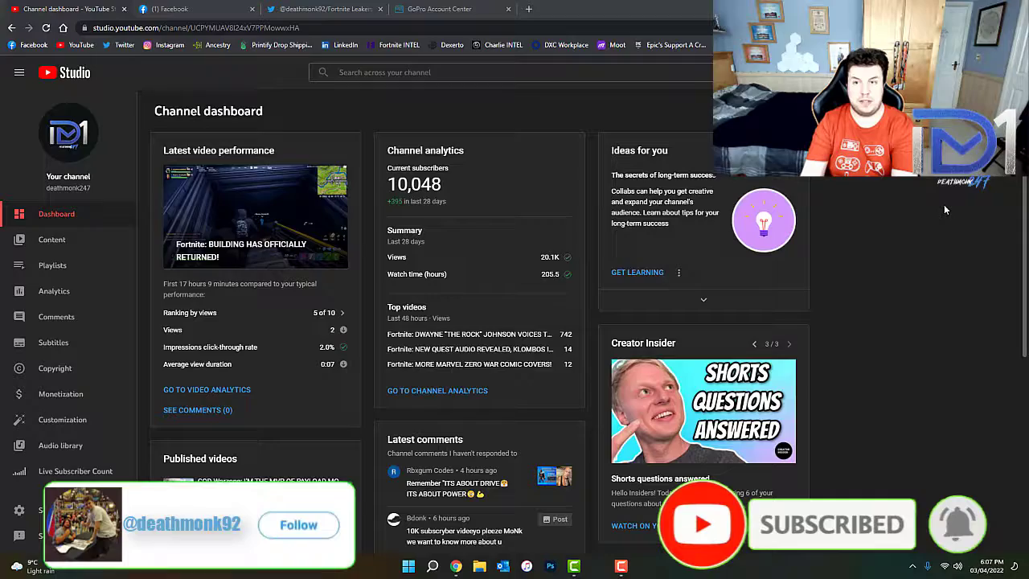
pyautogui.click(299, 524)
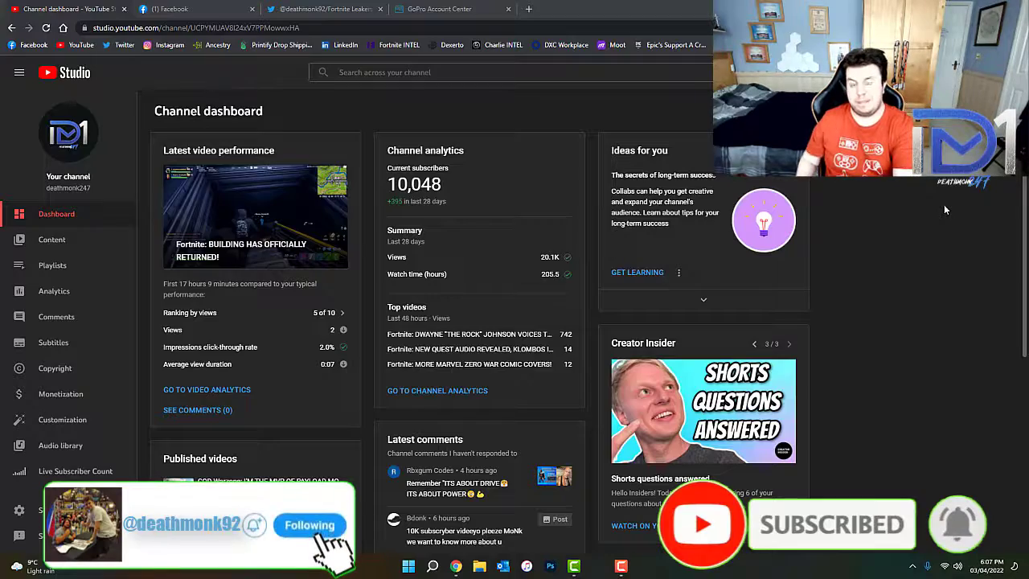